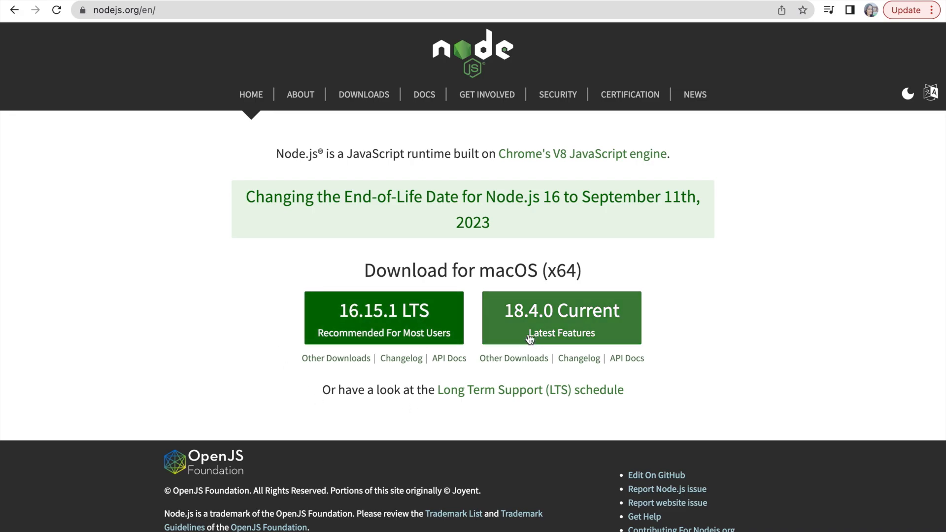
# Step: Show the Node.js downloads for the Current 18.4.0 release instead of LTS
pyautogui.click(363, 94)
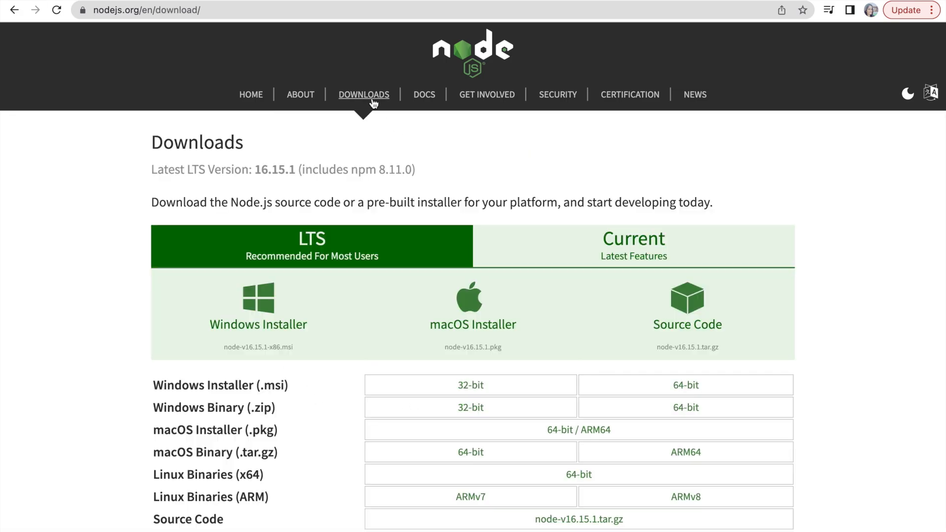
pyautogui.click(633, 247)
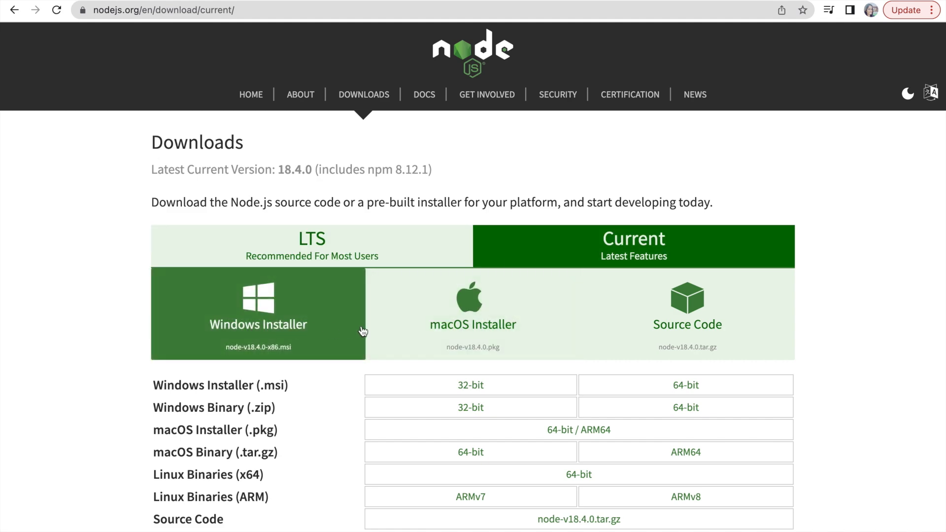
pyautogui.scroll(-3)
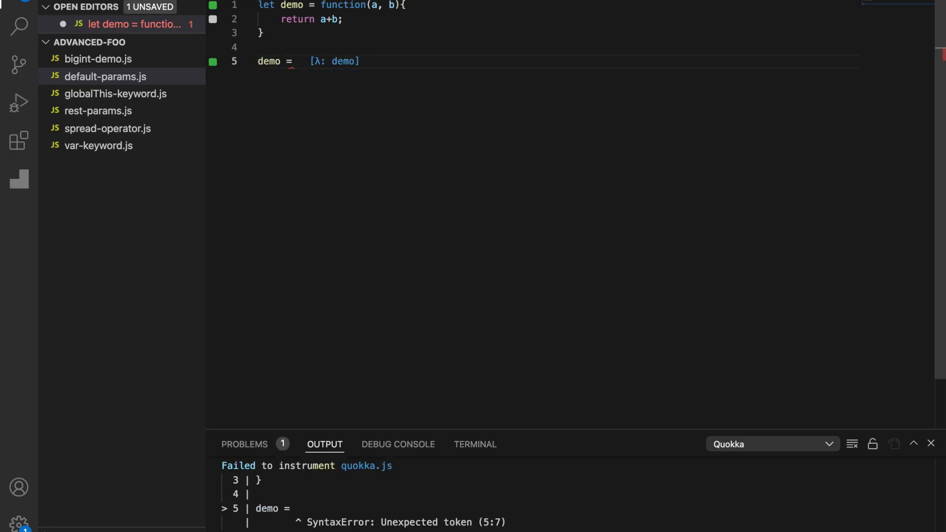
# Step: Reassign demo on line 5 as the arrow function (a, b) => a + b
pyautogui.write('(a, b) =>')
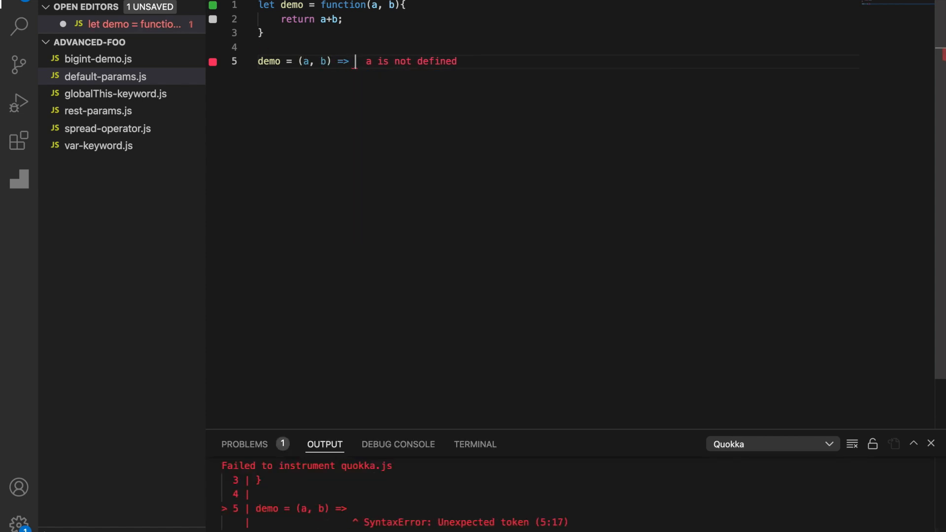
pyautogui.write('a + b;')
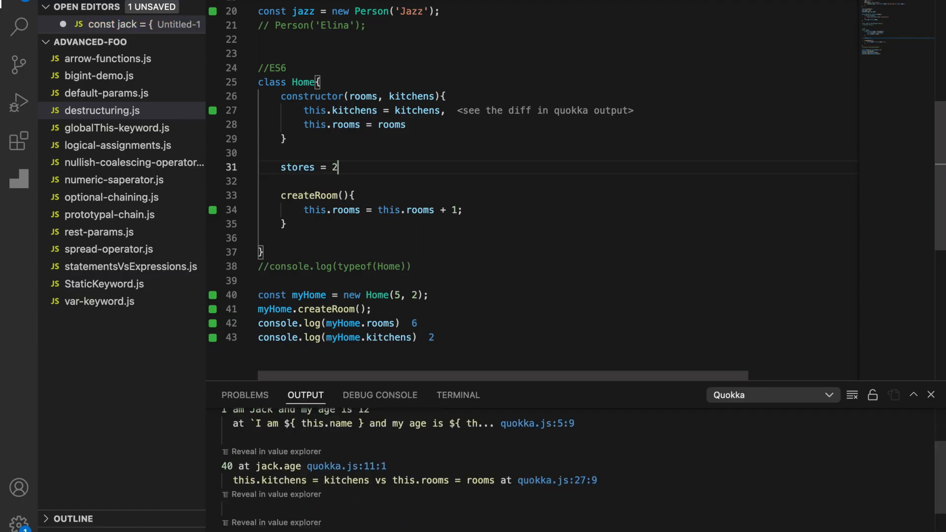
# Step: Make stores the private field '#stores = 2;' and start a console.log(myHome) line
pyautogui.write(';')
pyautogui.write('console')
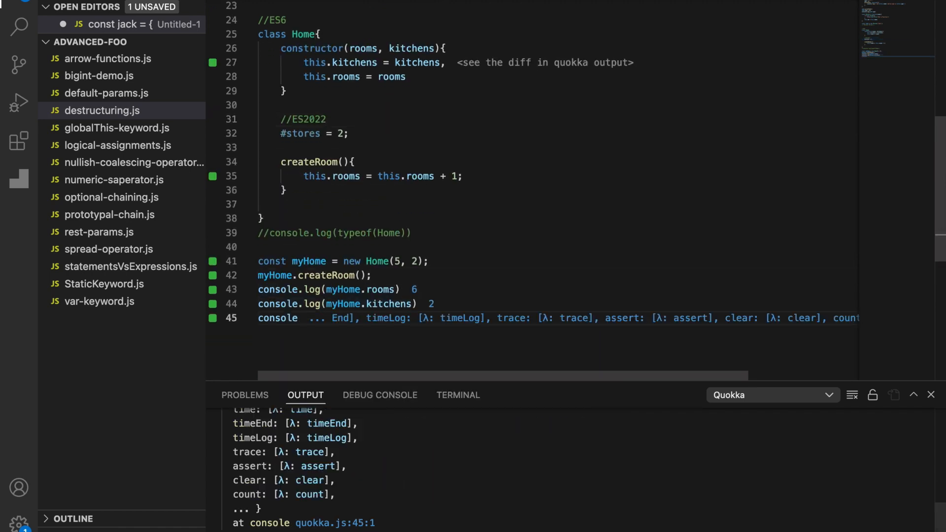
pyautogui.write('my')
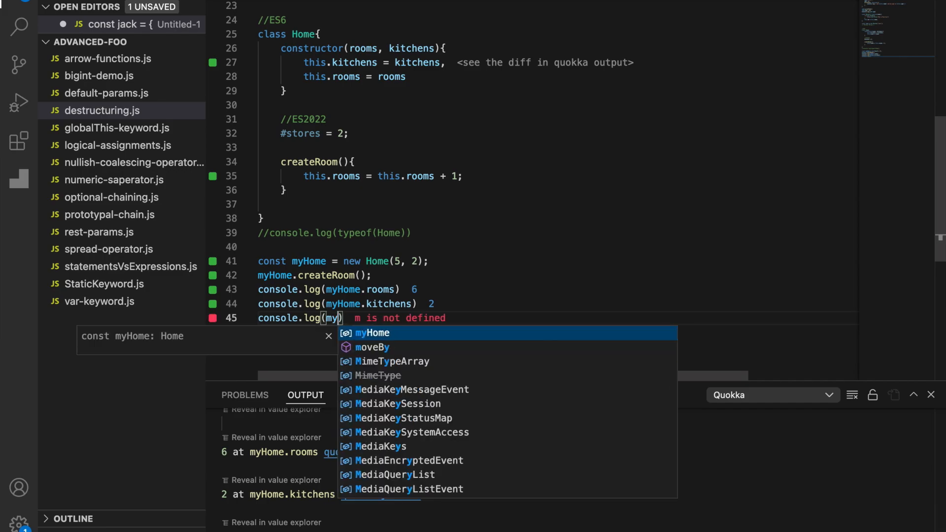